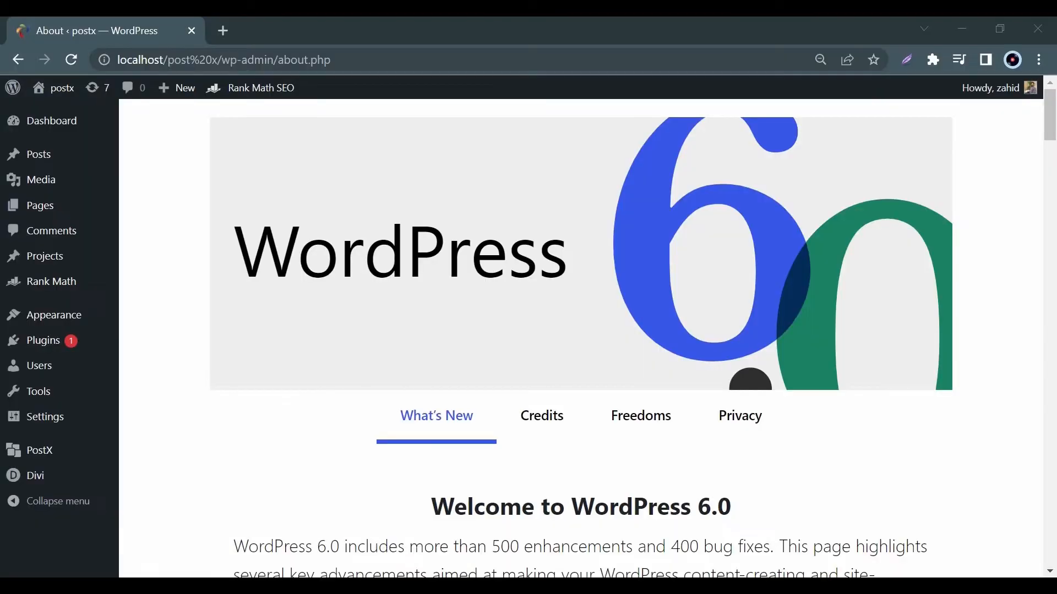
mouse_move(174, 484)
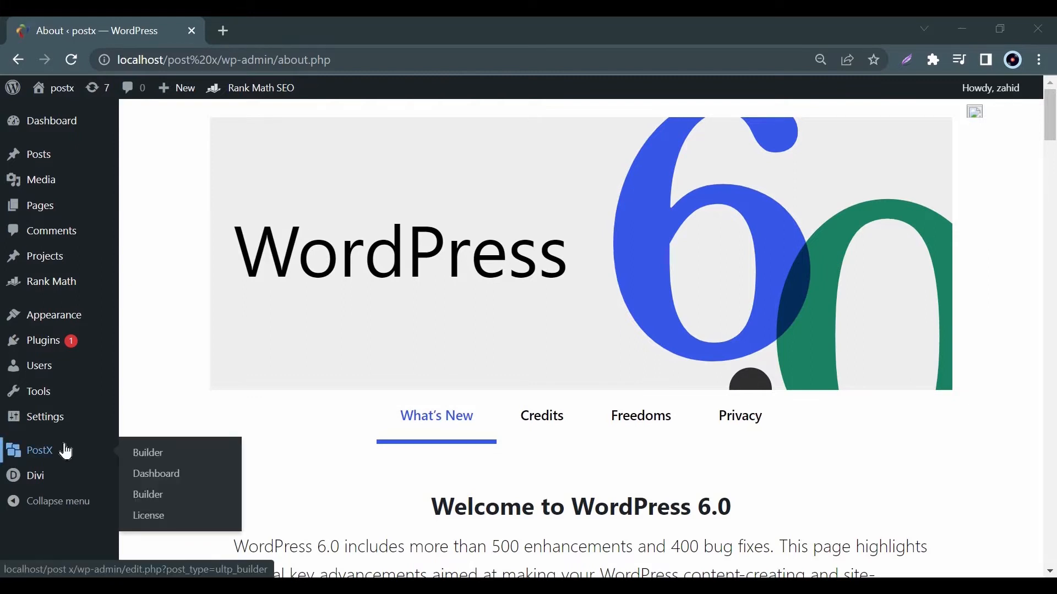
mouse_move(119, 473)
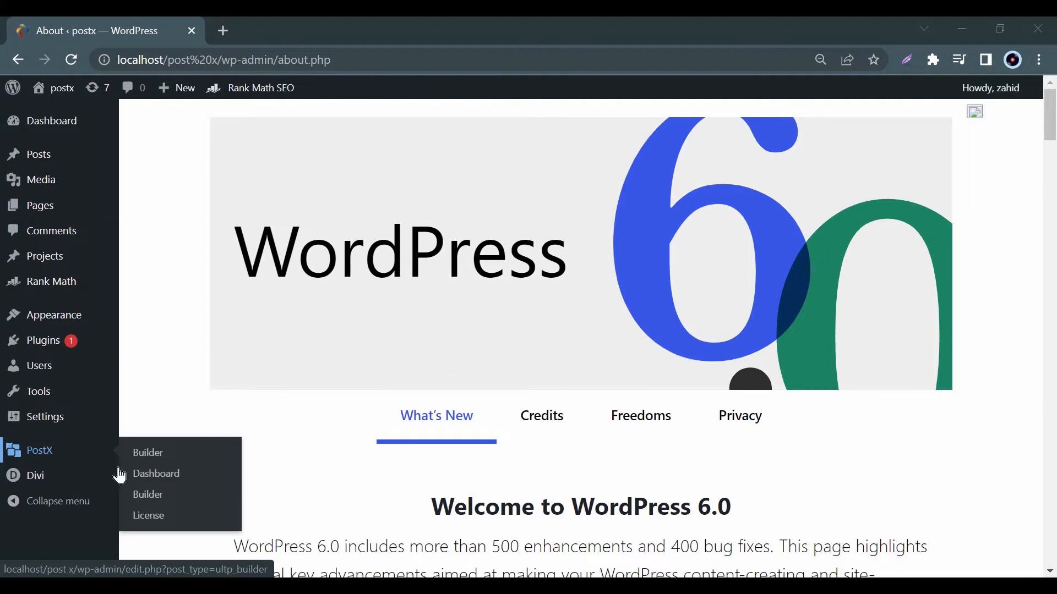
Go to the PostX Dashboard and show its Addons list
left_click(155, 473)
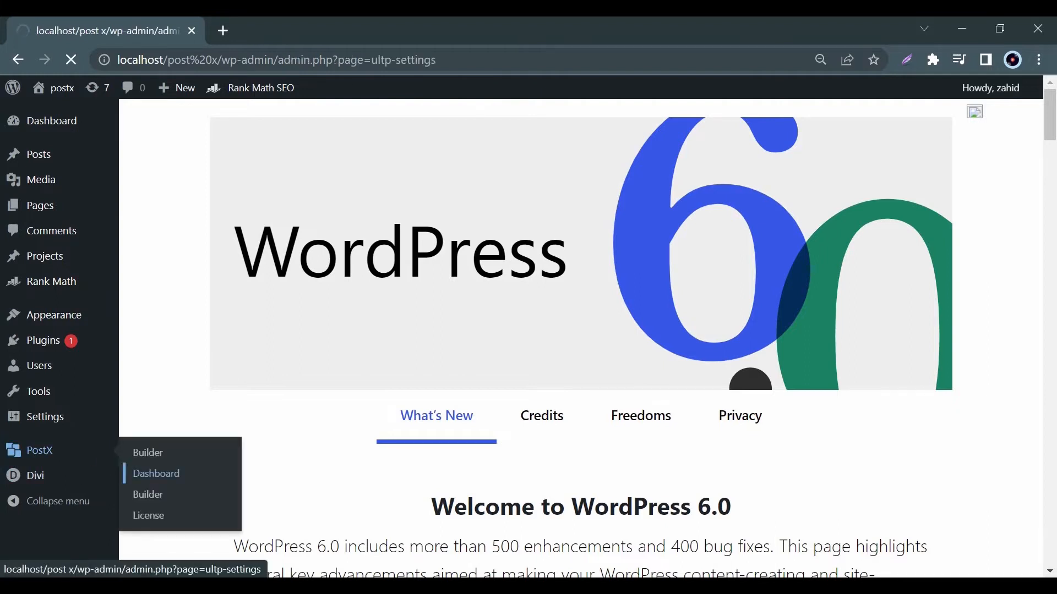
left_click(155, 474)
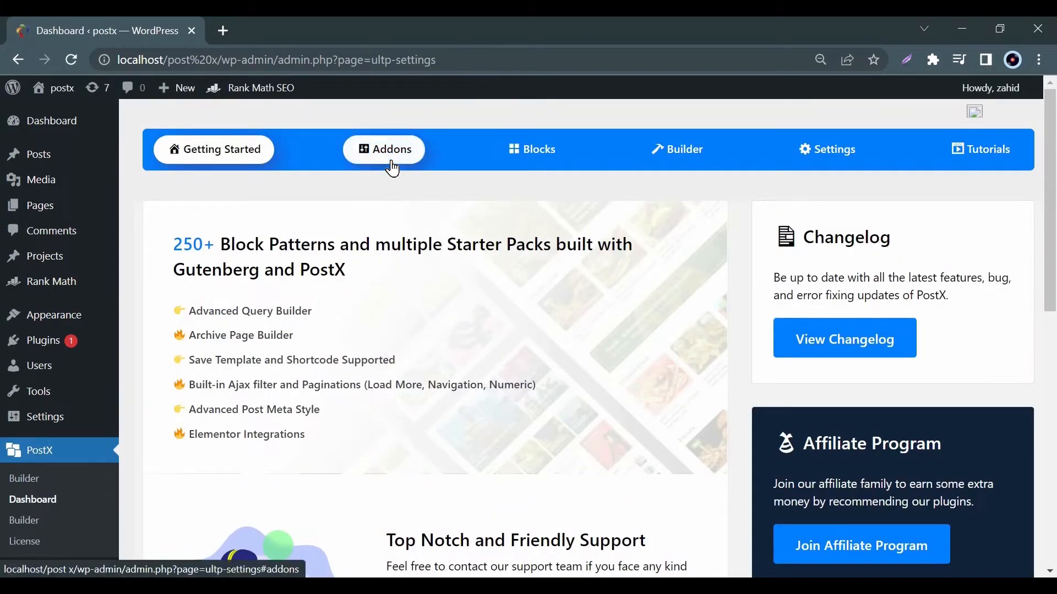
left_click(383, 149)
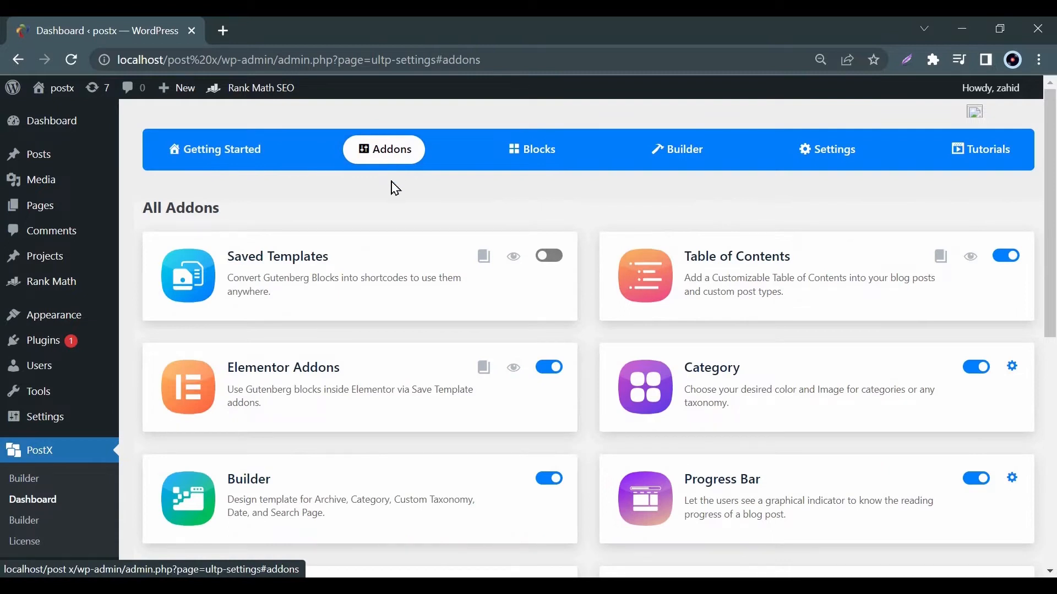
mouse_move(232, 273)
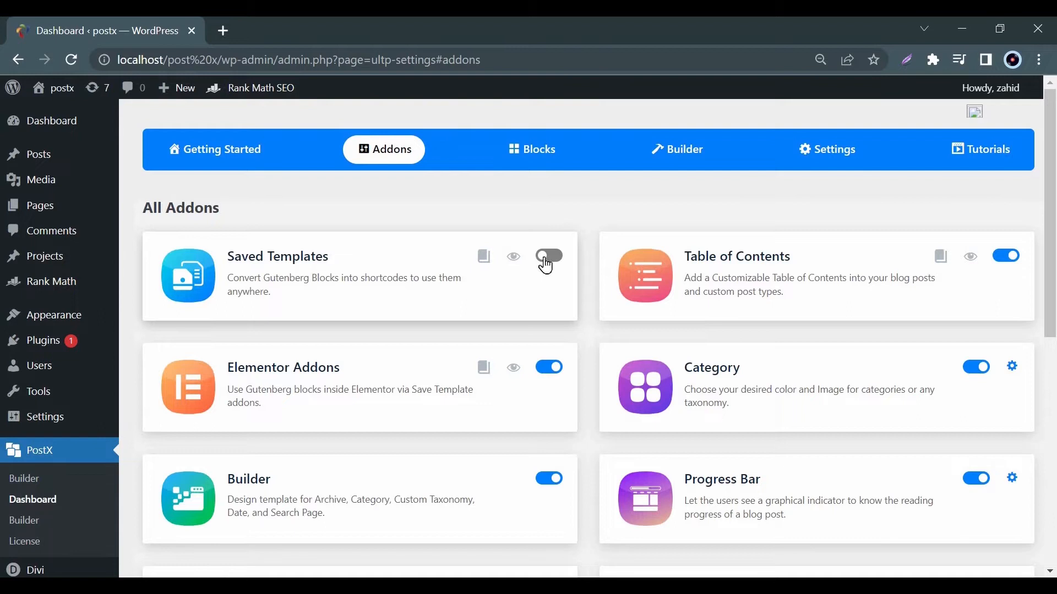
Switch on the Saved Templates addon so it appears in the PostX menu
left_click(548, 256)
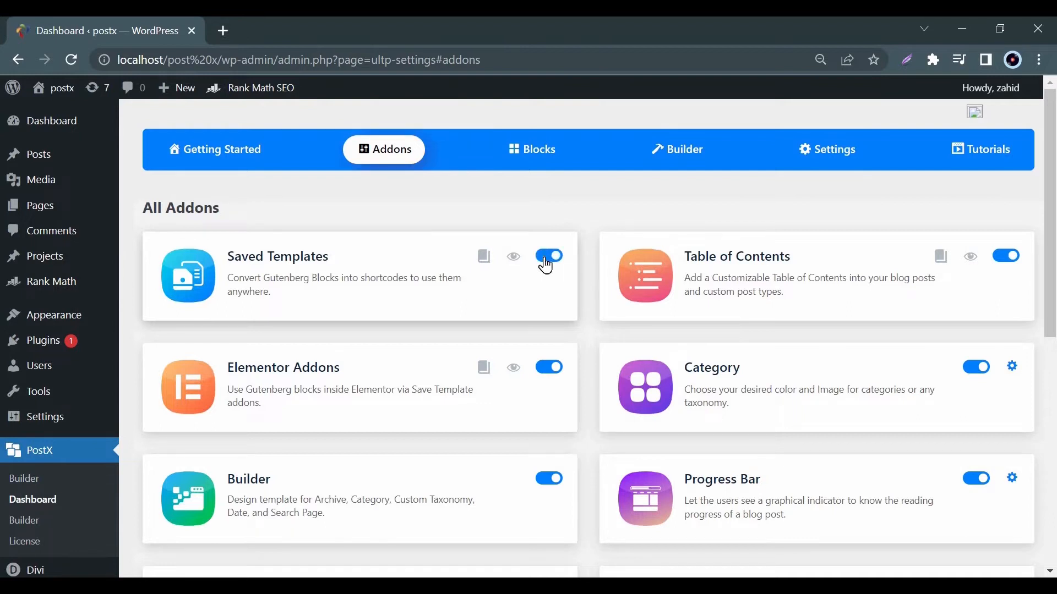
left_click(548, 257)
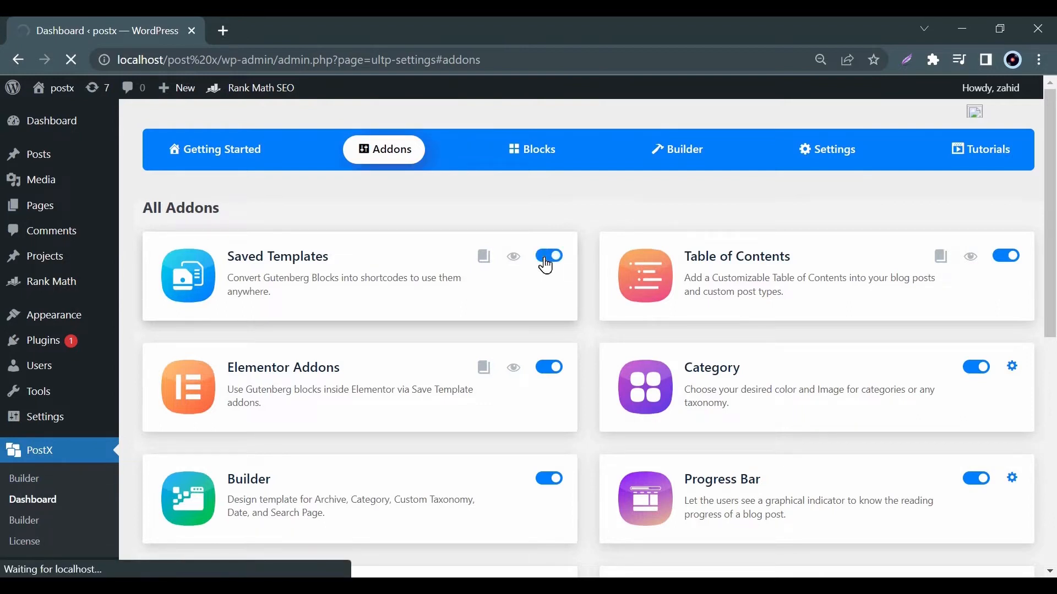
left_click(548, 256)
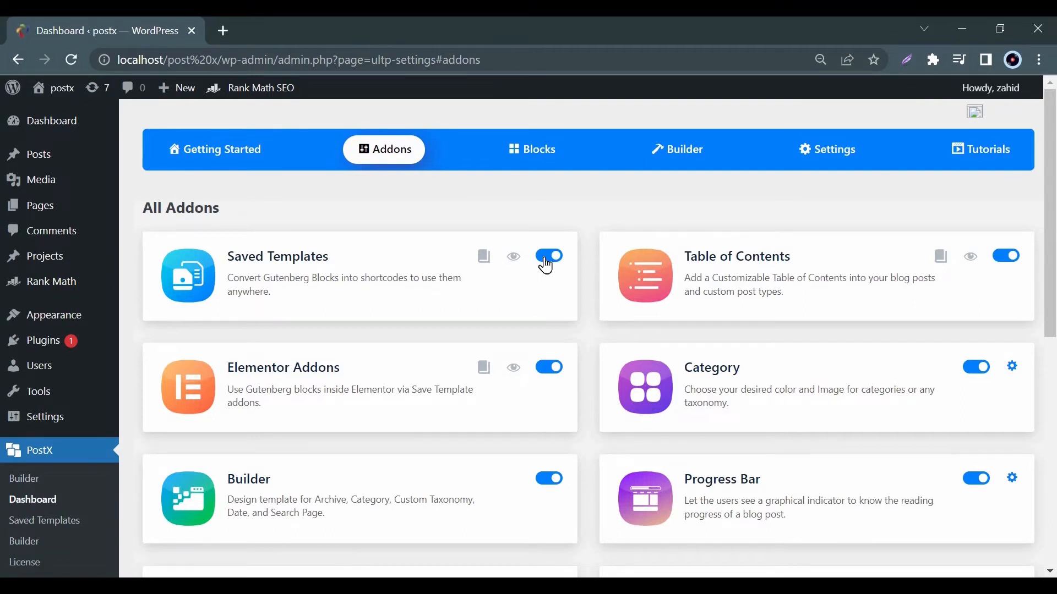
scroll("down", 3)
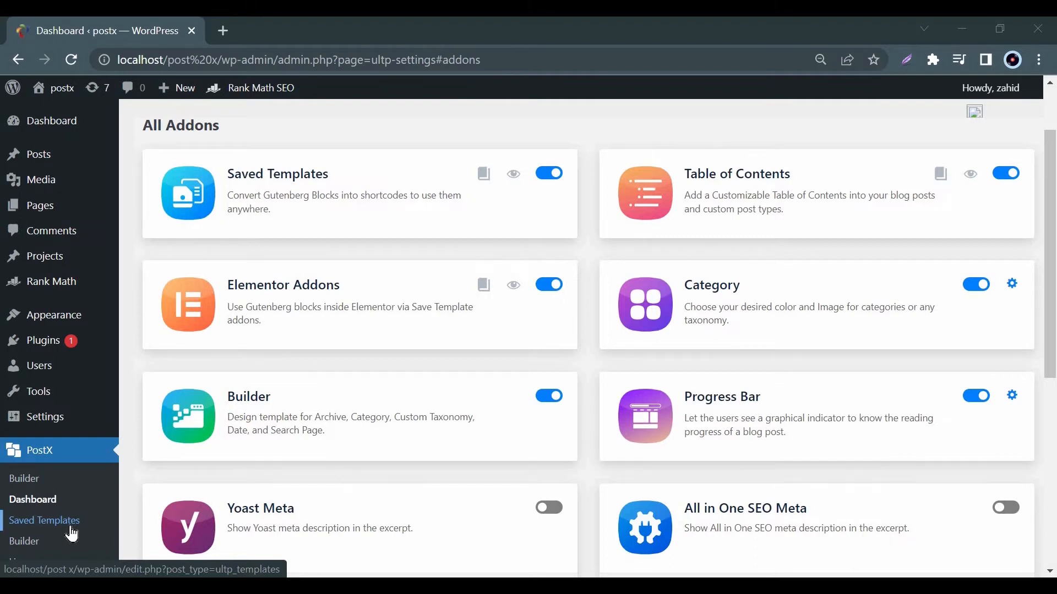
From PostX Saved Templates, start a new blank template in the block editor
left_click(45, 521)
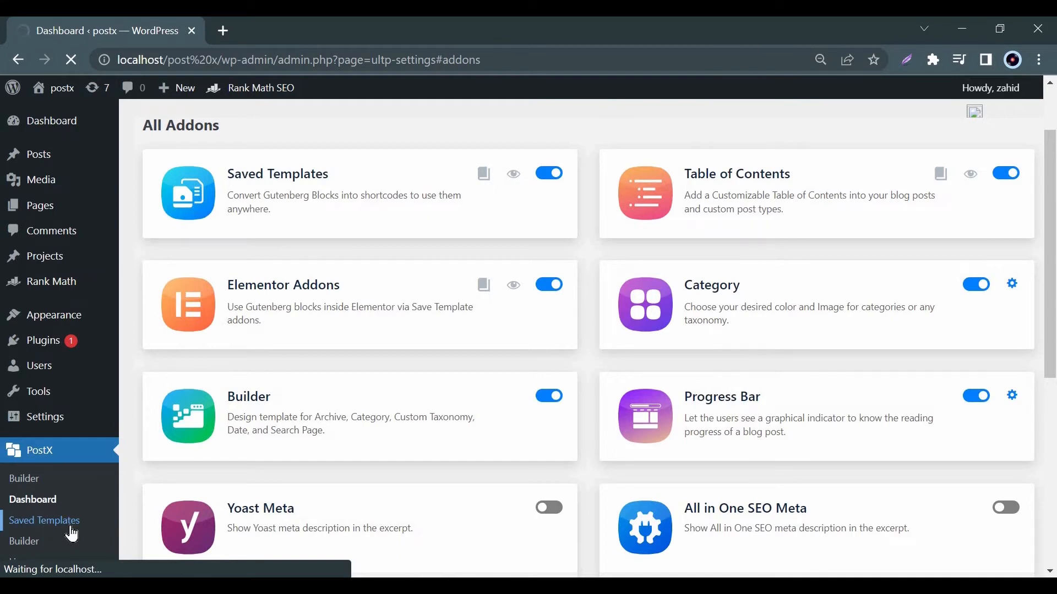
left_click(44, 520)
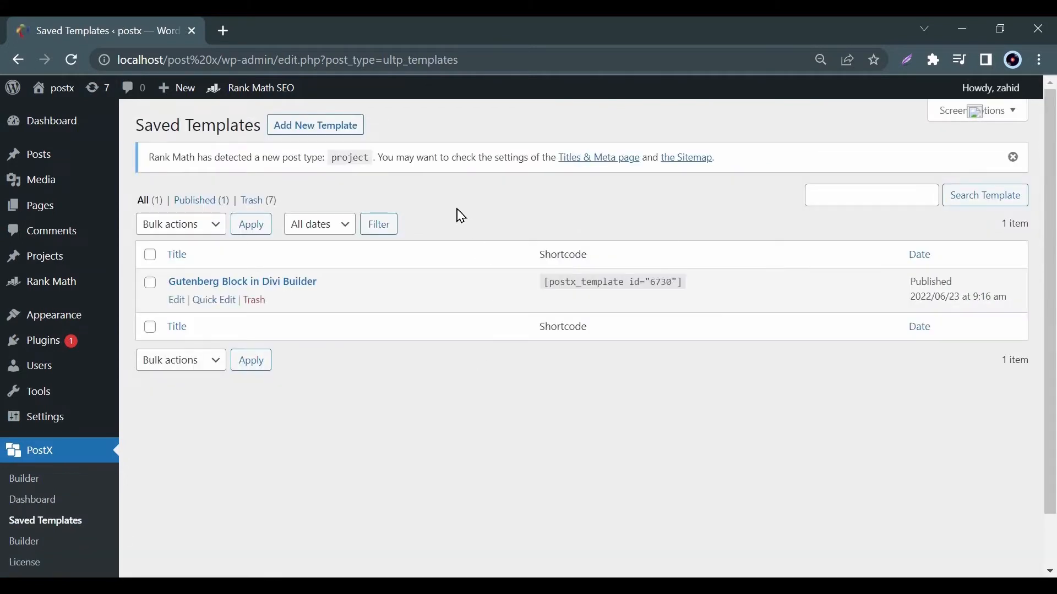
left_click(314, 126)
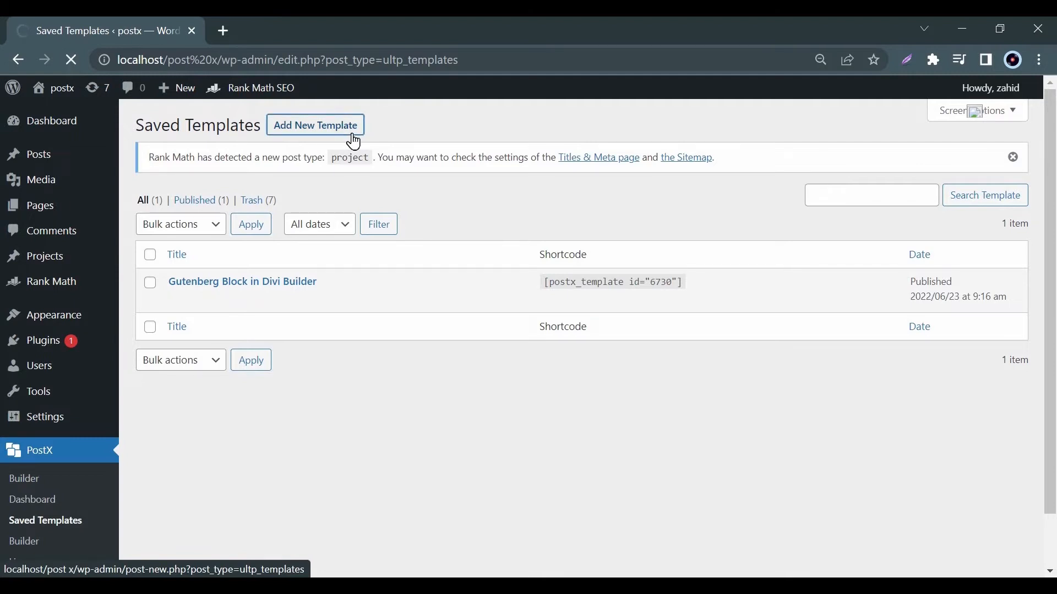
left_click(315, 126)
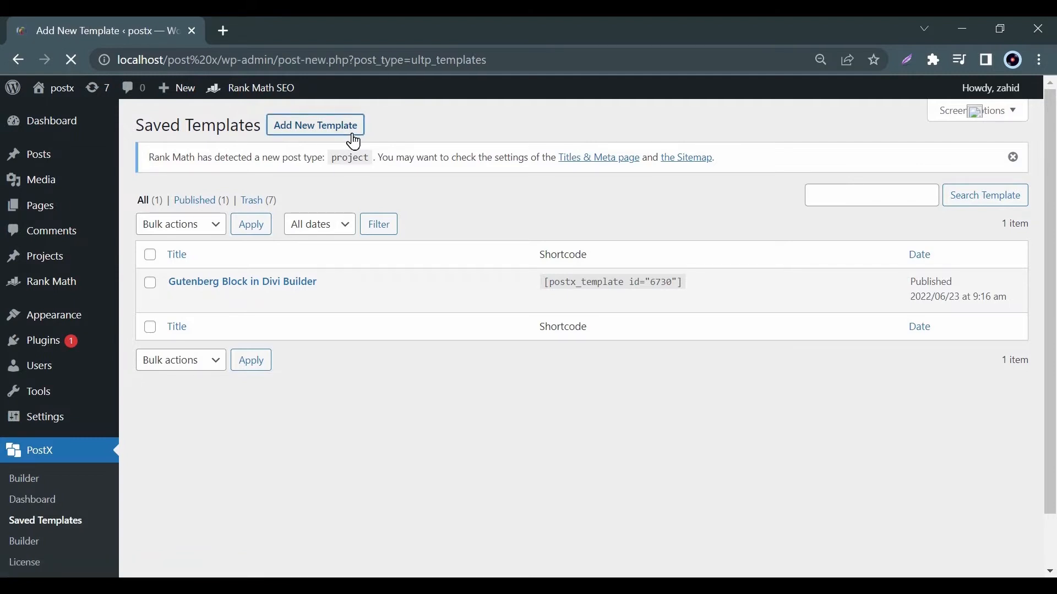
left_click(314, 126)
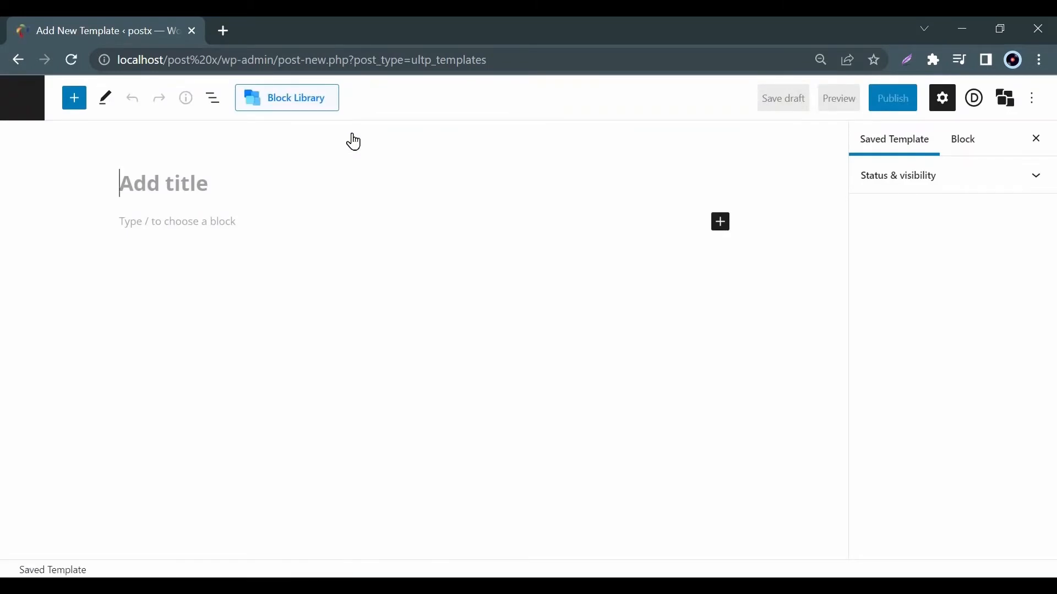
Title the template 'Gutenberg Block in Divi Builder' and insert a 50 / 50 Columns block
type("Gutenberg Block in Divi Builder")
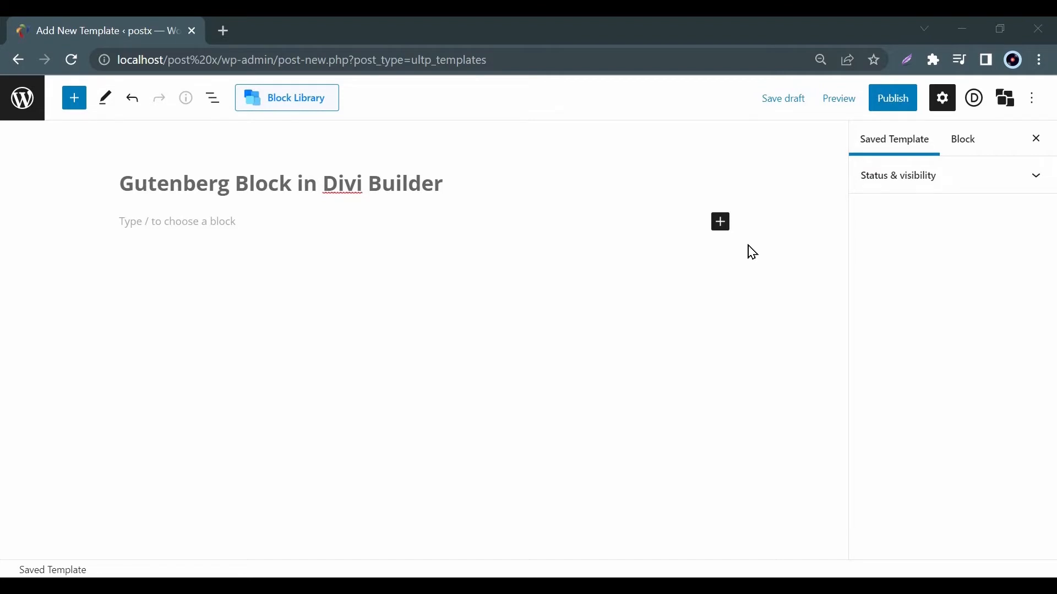
left_click(719, 222)
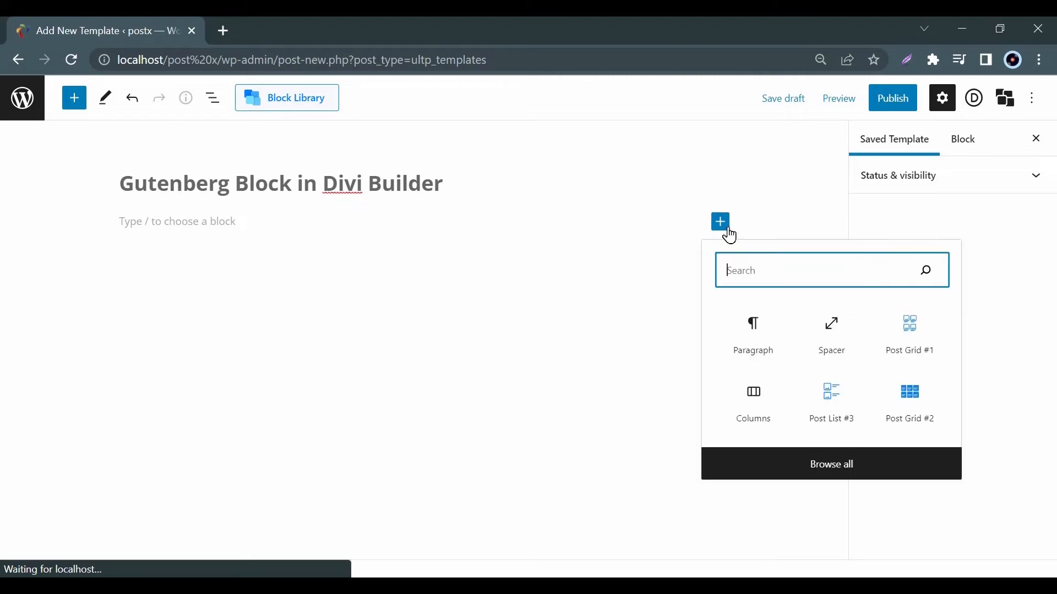
mouse_move(749, 404)
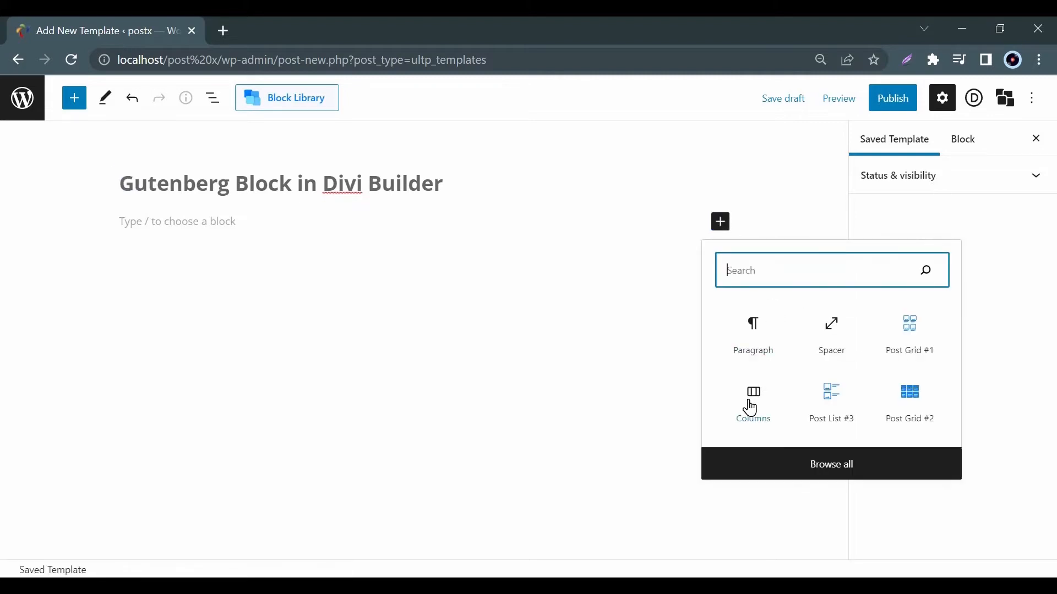
left_click(752, 397)
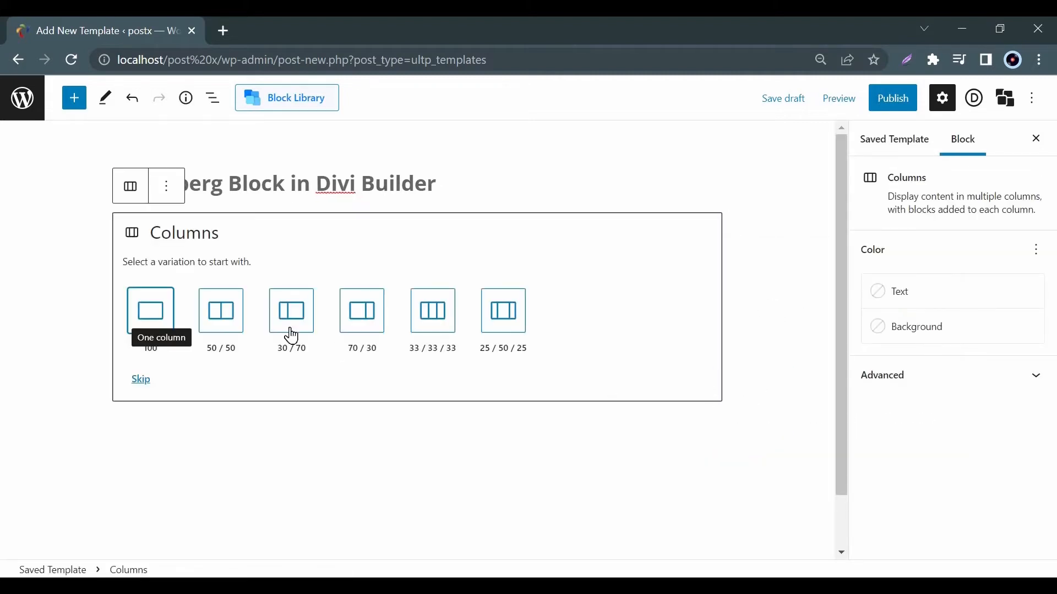
left_click(220, 310)
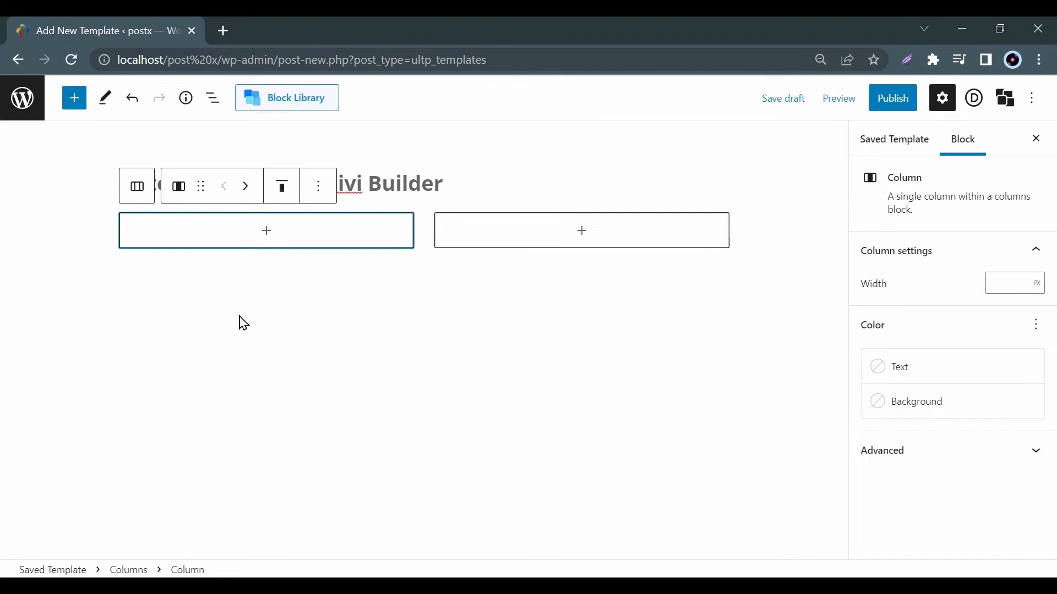
left_click(265, 230)
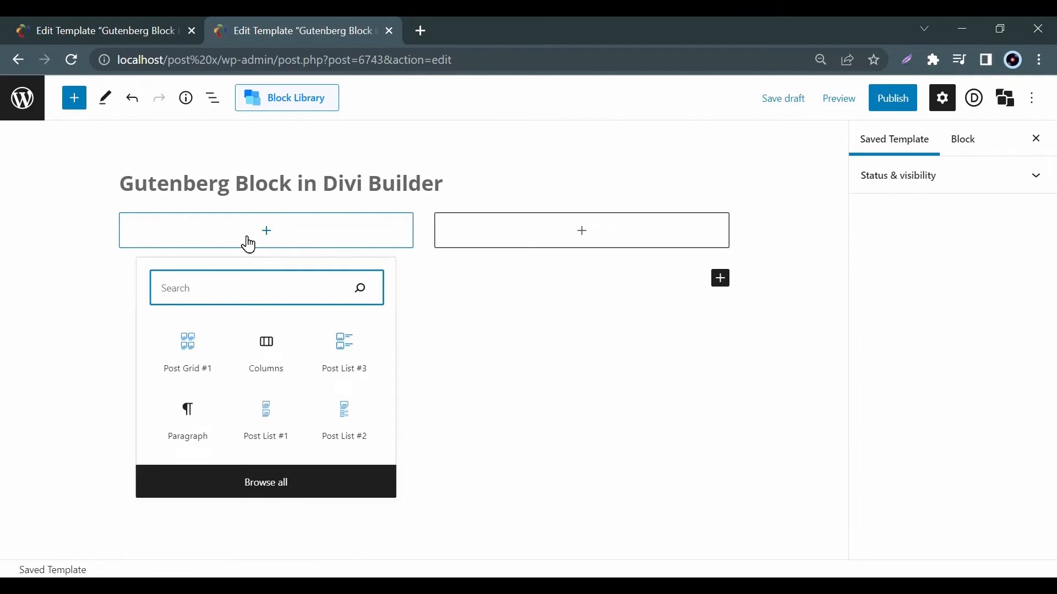
Insert Post List #3 in the second column and import the Post List 1 Style 5 design
left_click(265, 418)
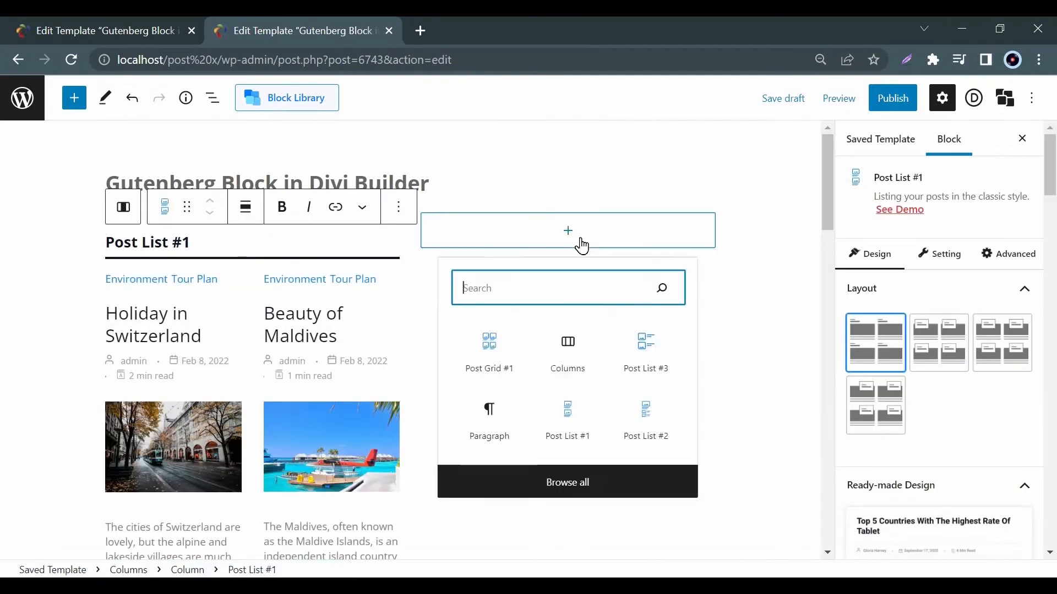
left_click(645, 354)
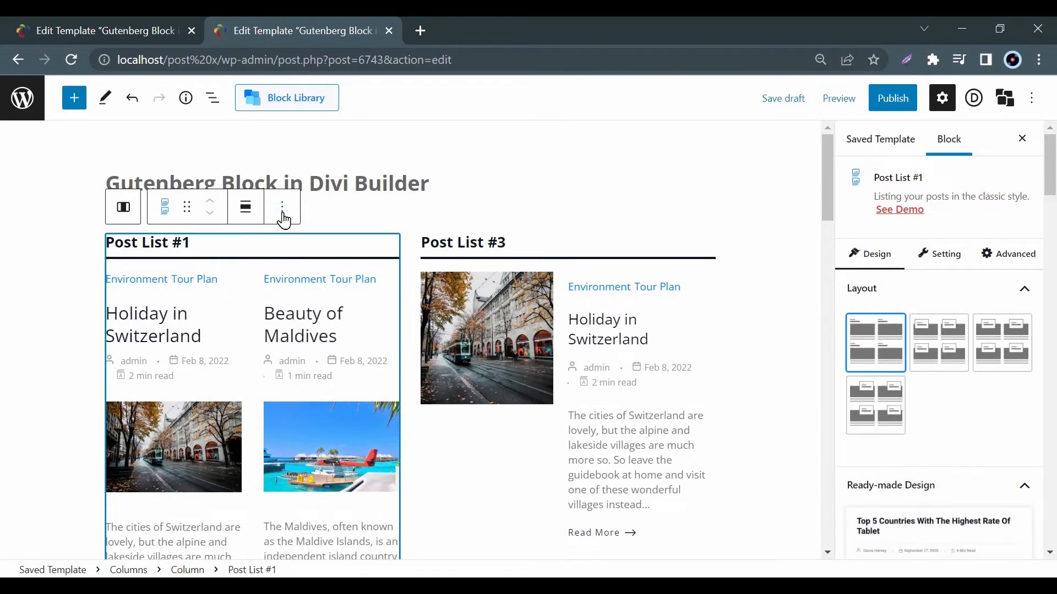
scroll("down", 3)
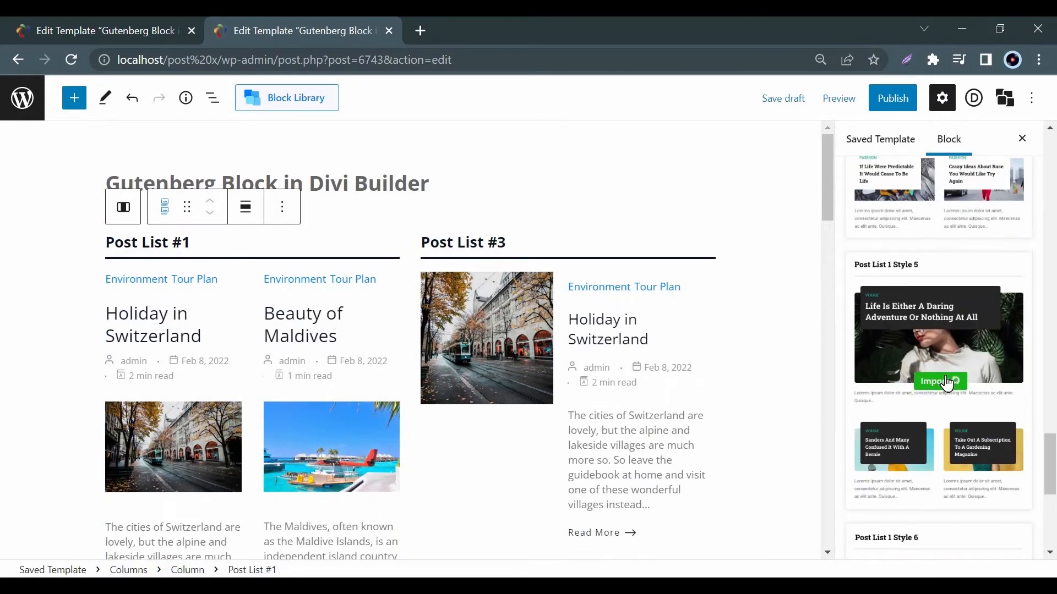
left_click(939, 382)
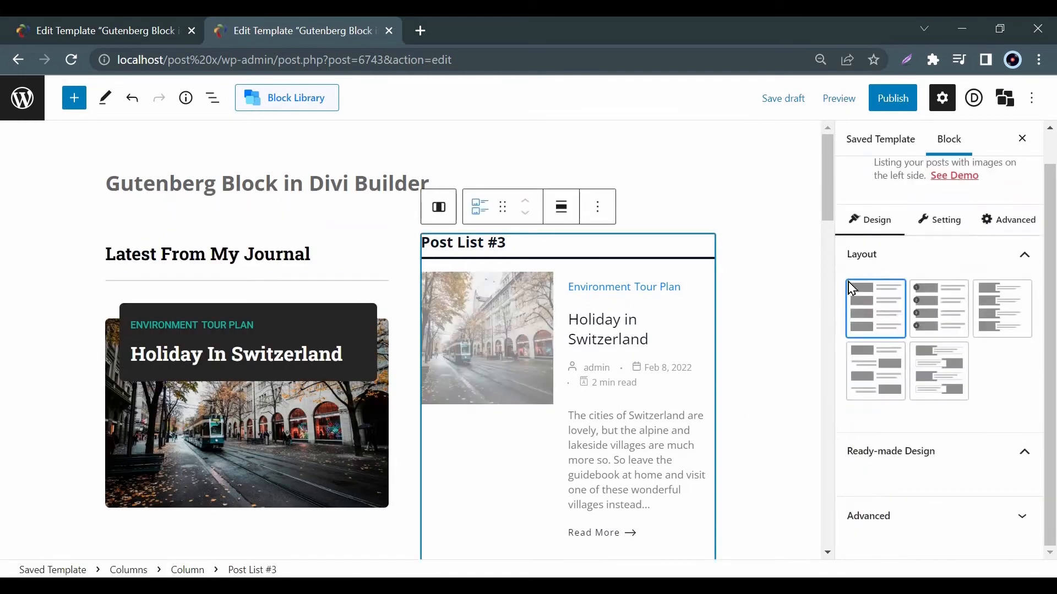
scroll("down", 3)
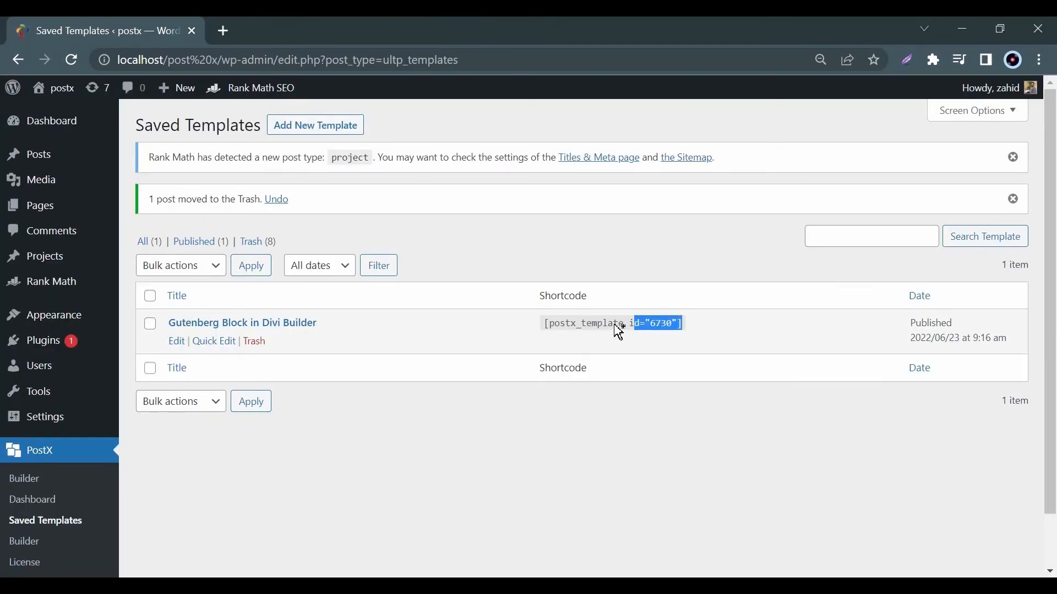
Copy the shortcode [postx_template id="6730"] from the Saved Templates list
left_click(610, 323)
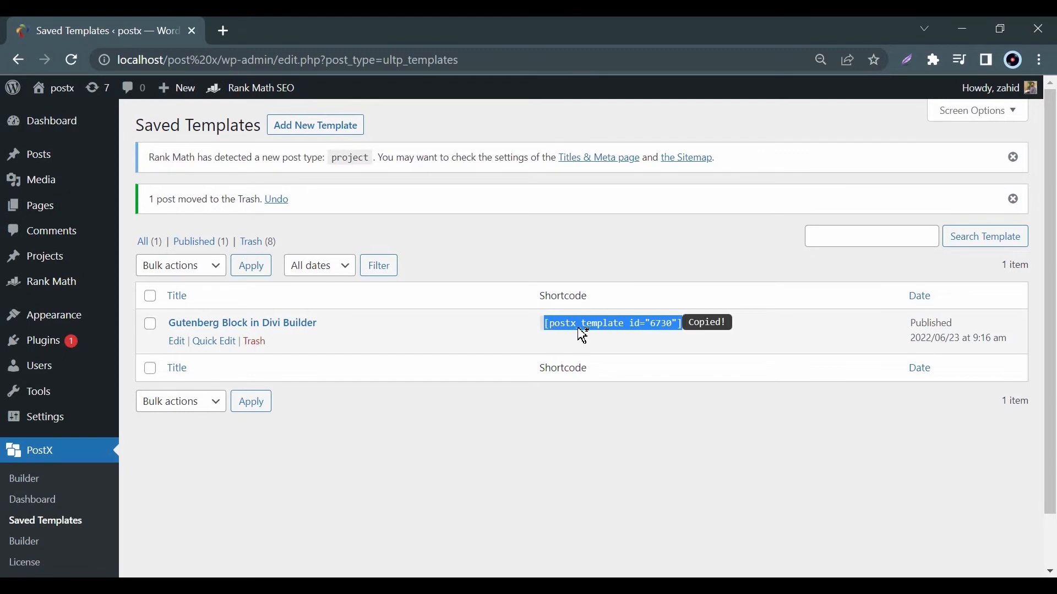
right_click(610, 323)
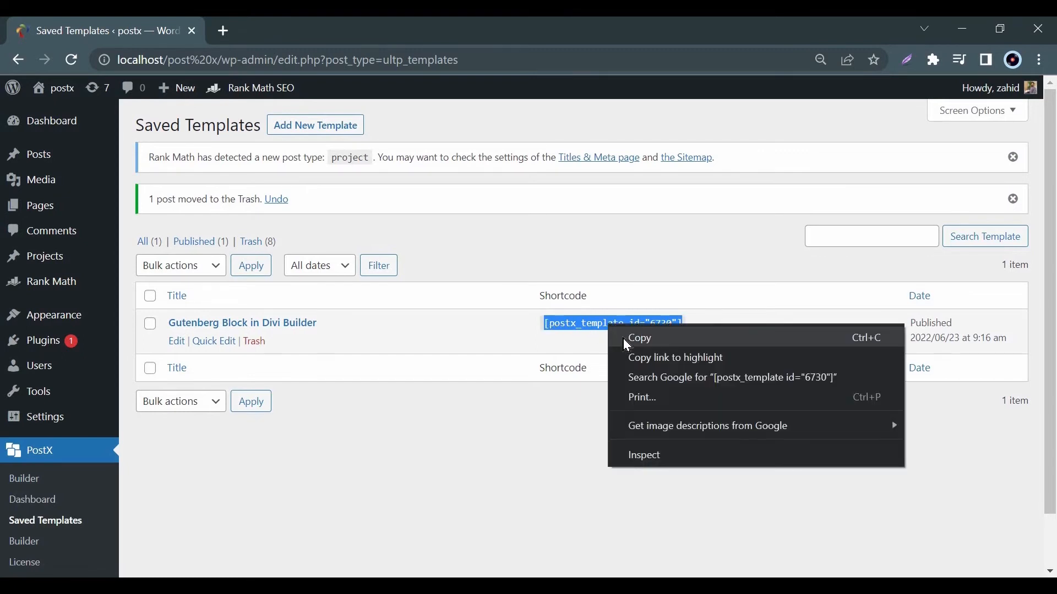
left_click(638, 338)
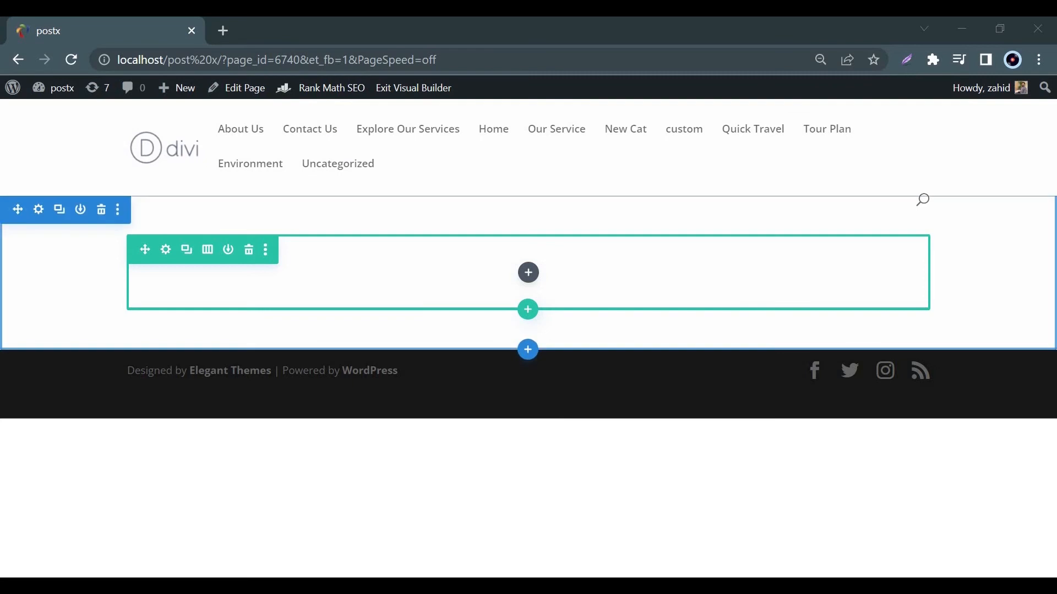
mouse_move(974, 272)
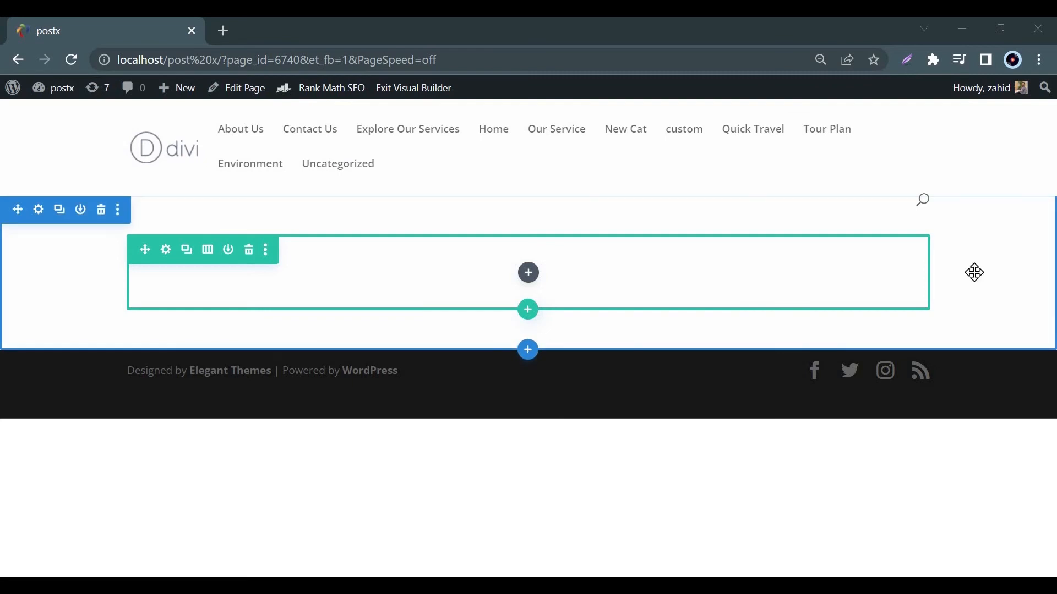
mouse_move(561, 290)
type("co")
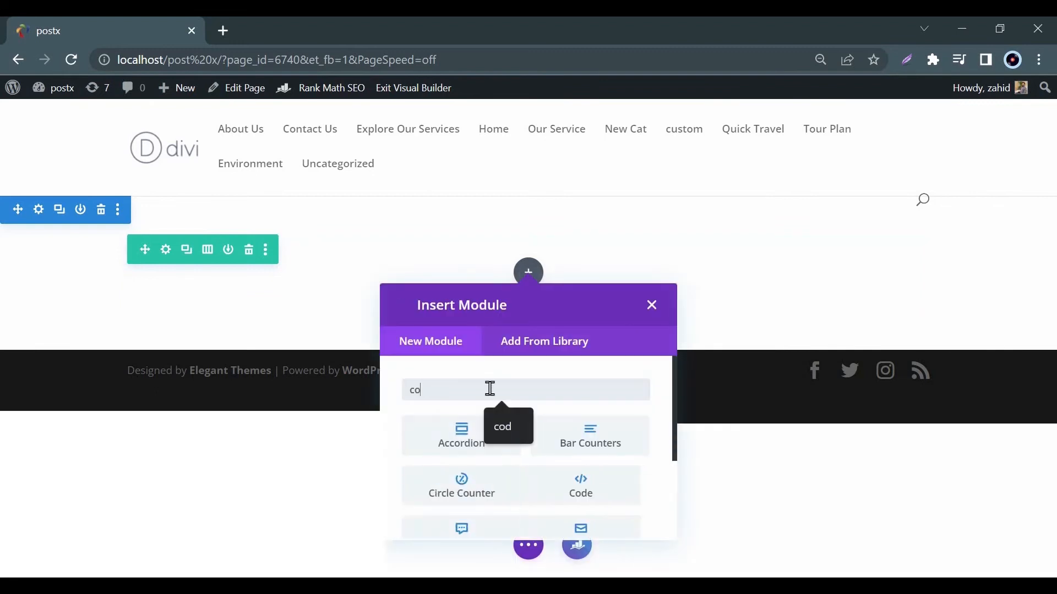
Add a Divi Code module containing [postx_template id="6730"] and save it to render the post lists
type("e")
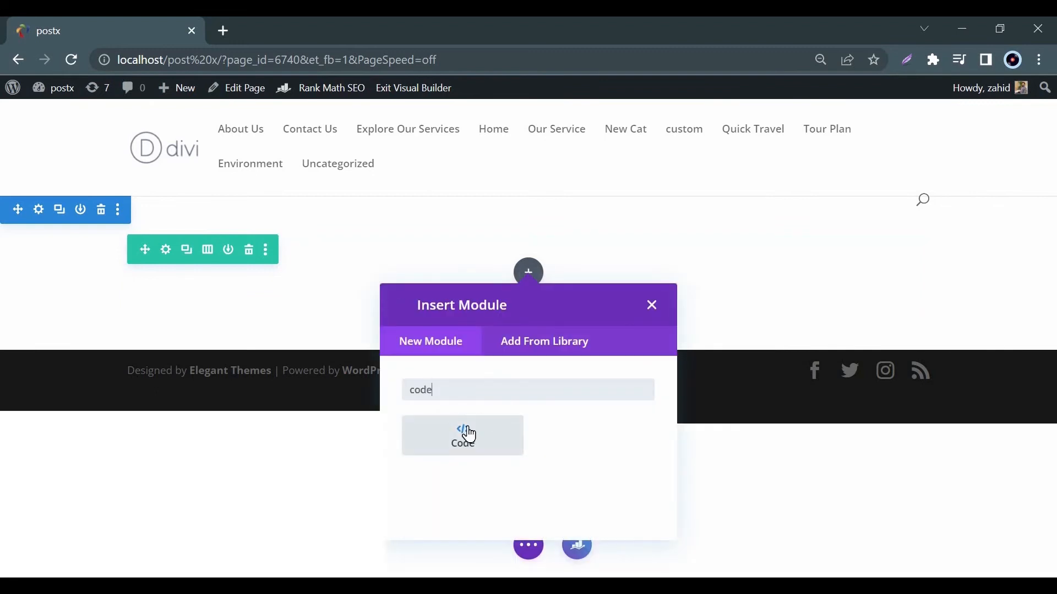
left_click(462, 435)
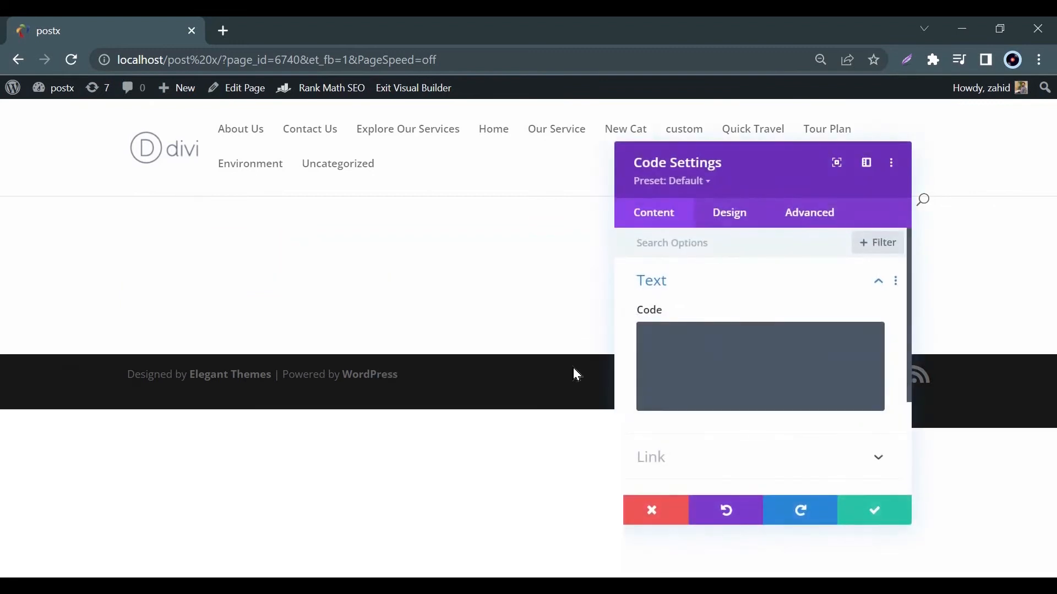
left_click(760, 365)
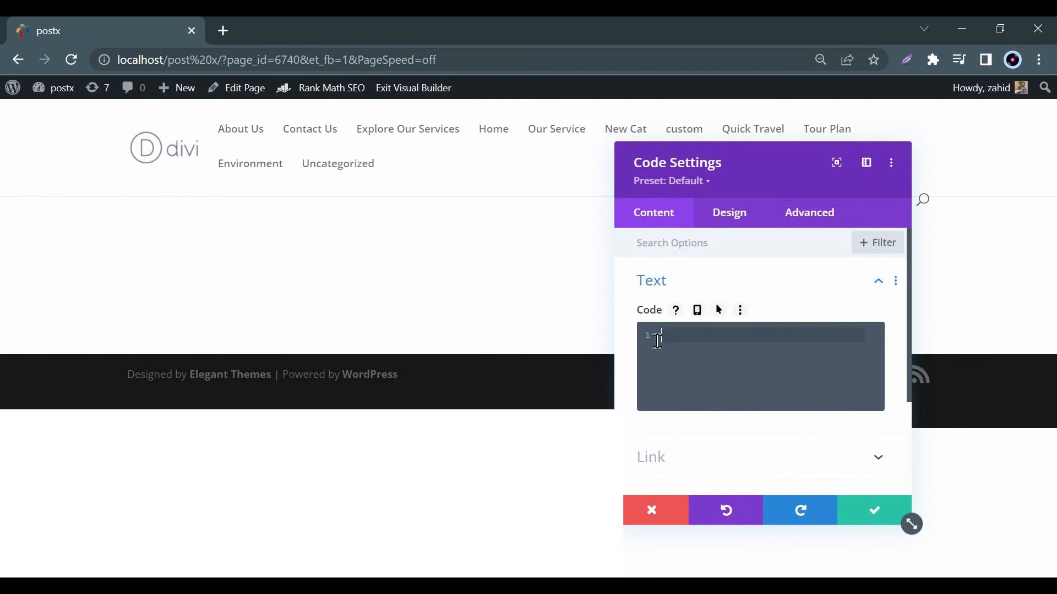
type("[postx_template id=\"6730\"]")
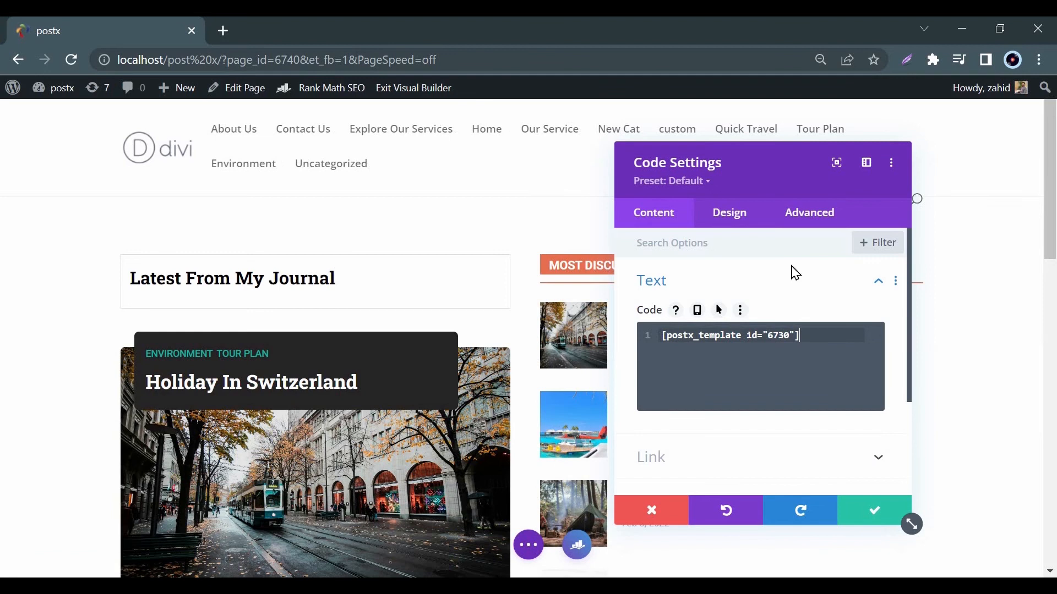
mouse_move(1003, 347)
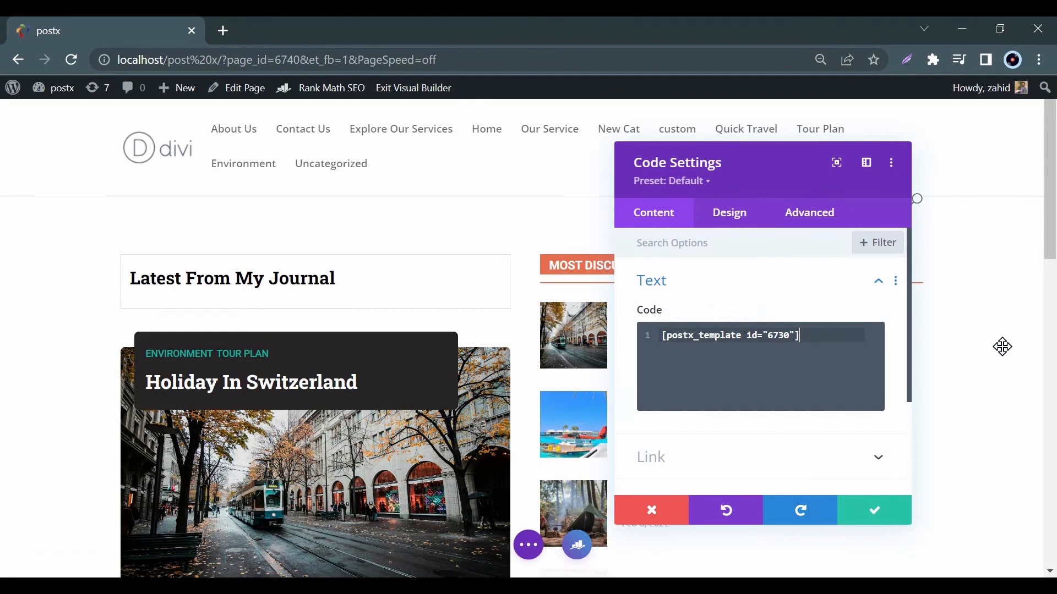
left_click(872, 509)
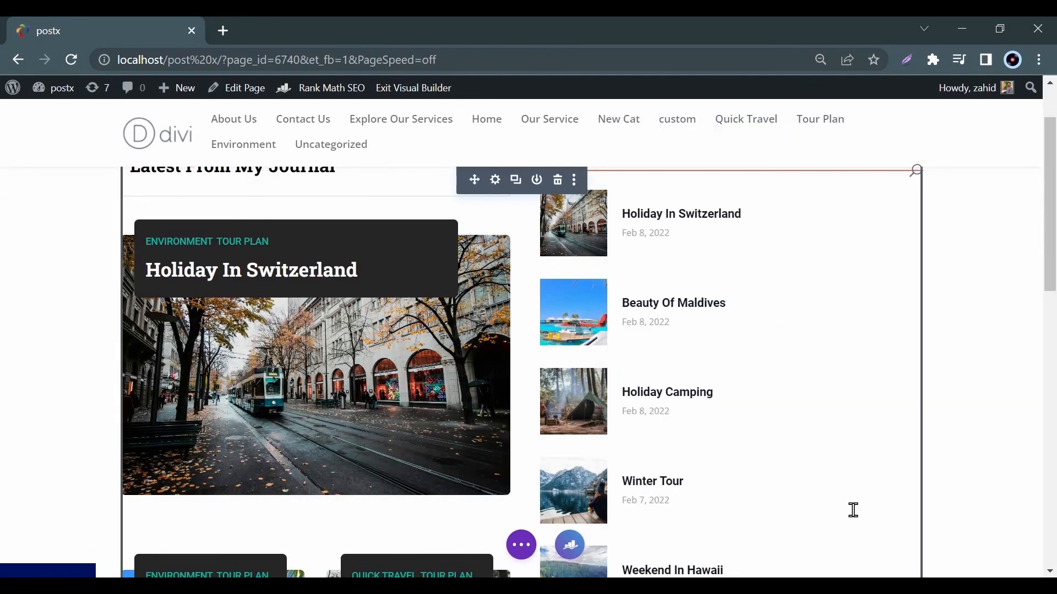
scroll("down", 3)
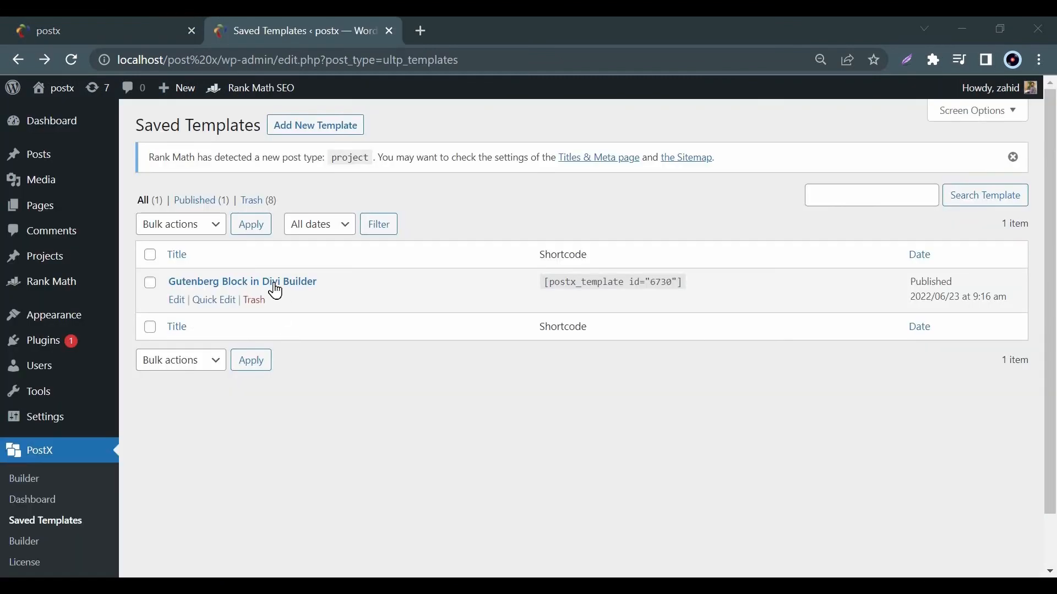
Edit the template, import Post List 1 Style 10 for the journal list, and update it
left_click(241, 281)
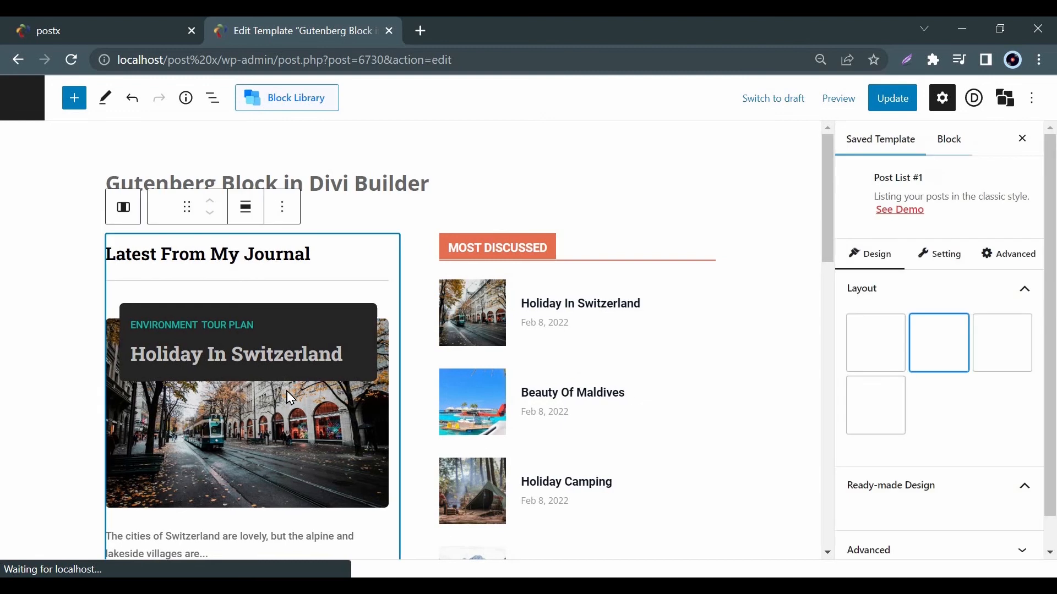
scroll("down", 3)
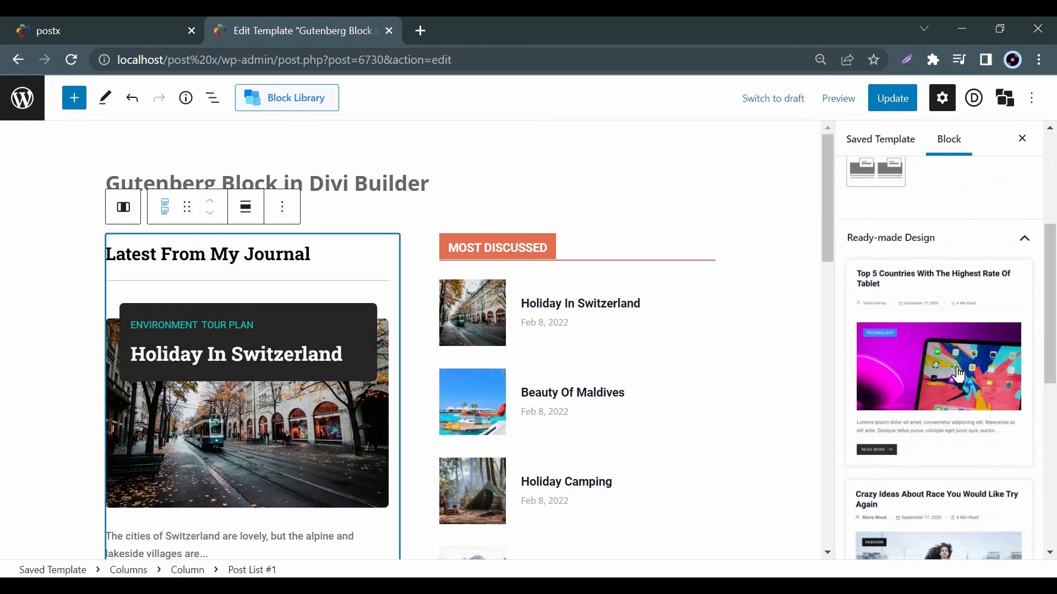
scroll("down", 3)
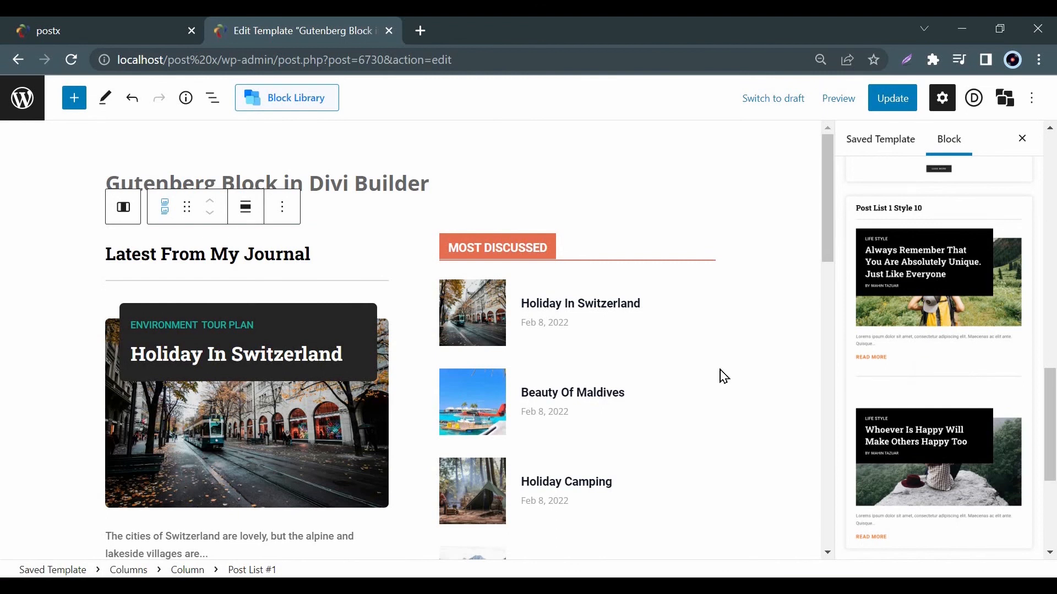
left_click(891, 98)
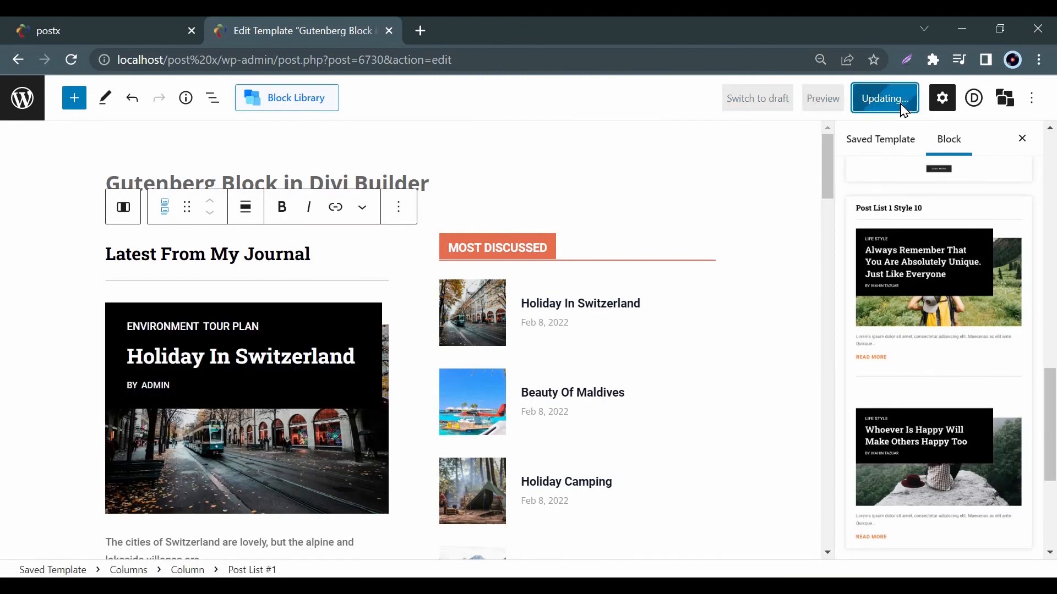
left_click(883, 98)
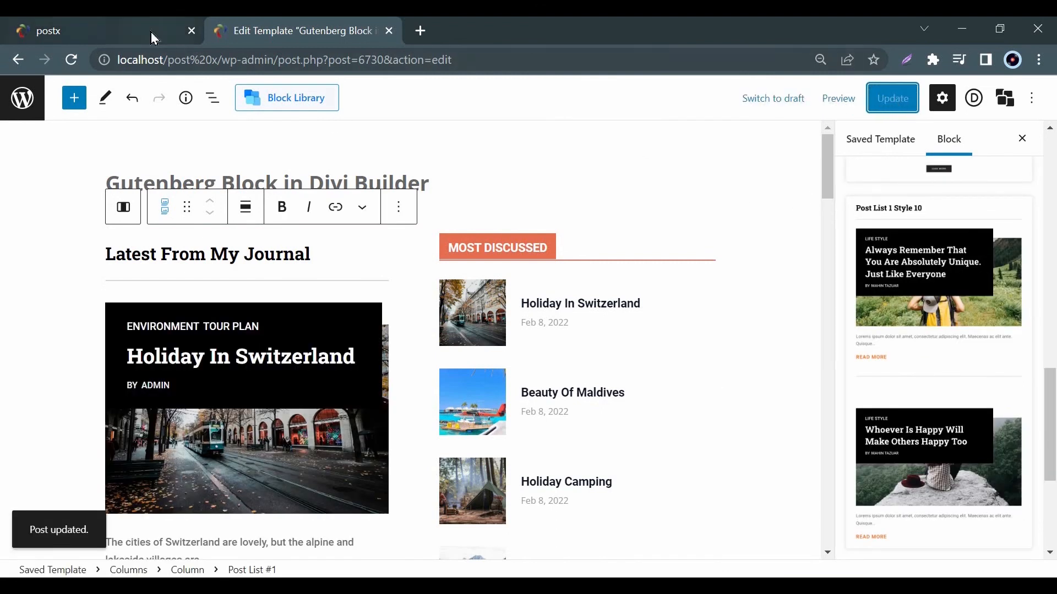